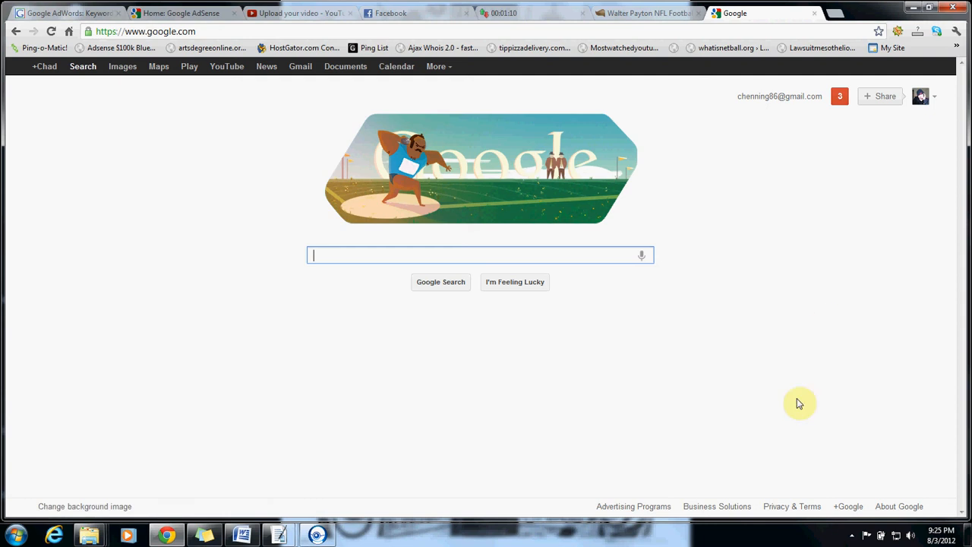
{"action": "mouse_move", "coordinate": [853, 534]}
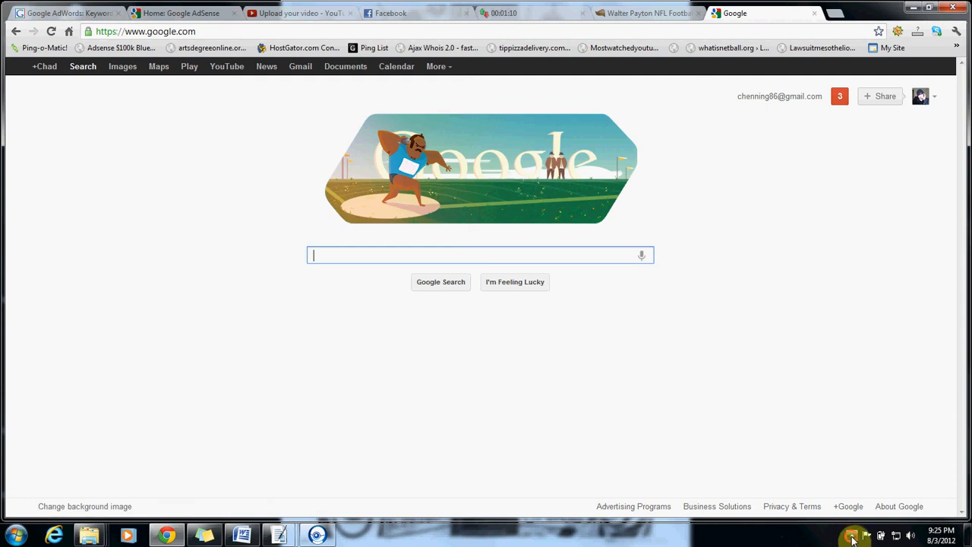
- Reach the Extensions page via the wrench menu's Tools submenu
{"action": "left_click", "coordinate": [851, 535]}
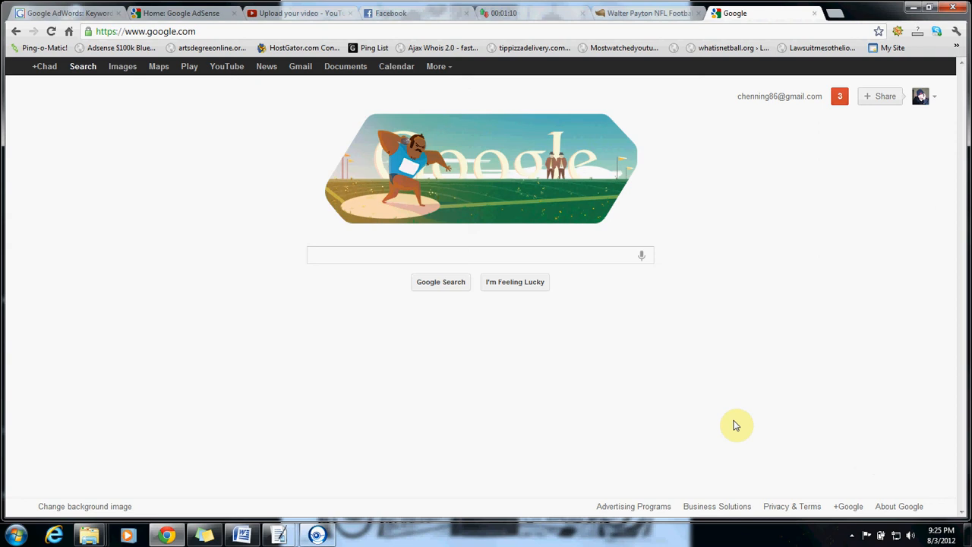
{"action": "mouse_move", "coordinate": [769, 315]}
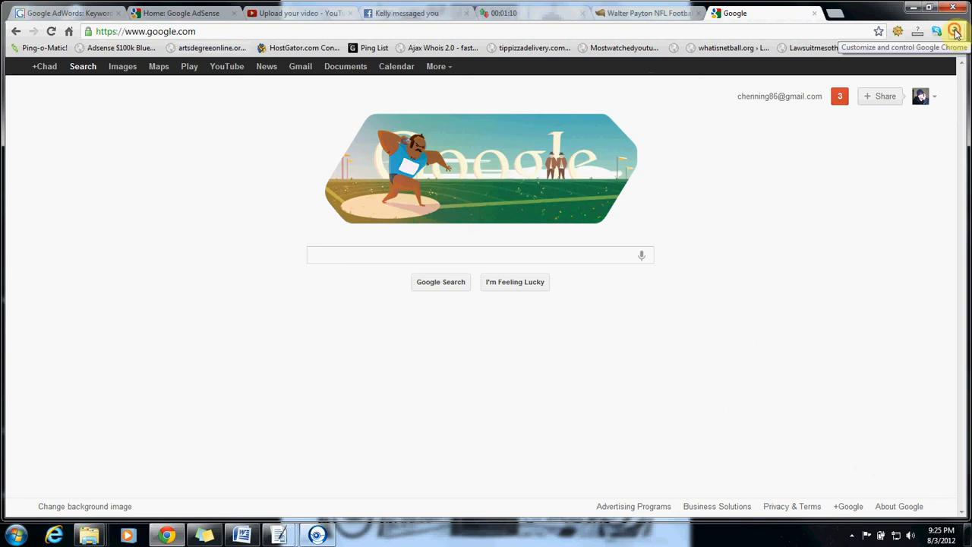
{"action": "left_click", "coordinate": [955, 31]}
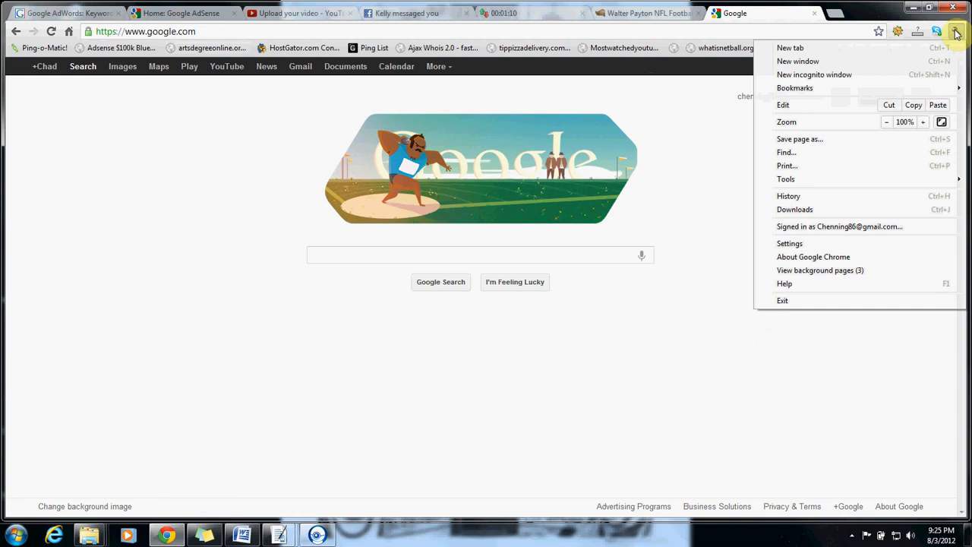
{"action": "mouse_move", "coordinate": [797, 140]}
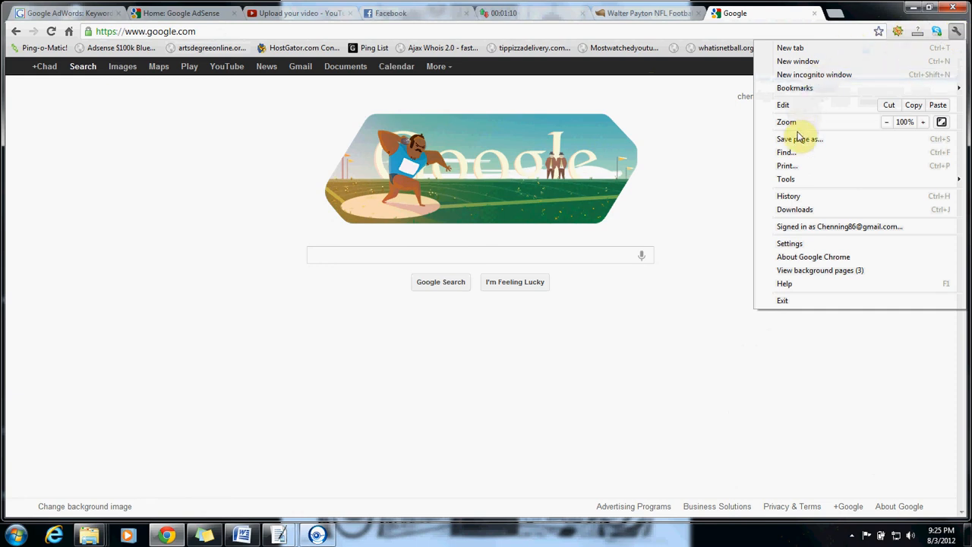
{"action": "left_click", "coordinate": [787, 179]}
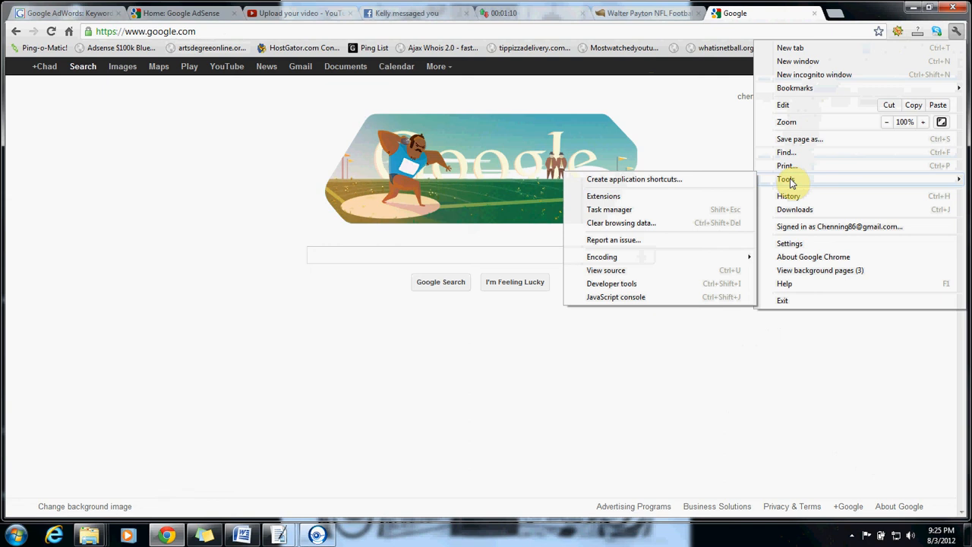
{"action": "mouse_move", "coordinate": [714, 183]}
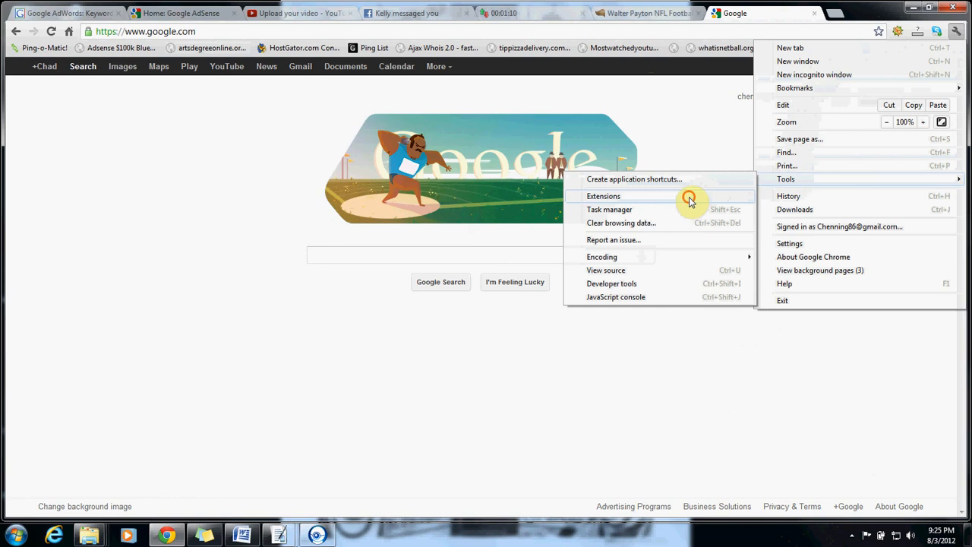
{"action": "left_click", "coordinate": [603, 196]}
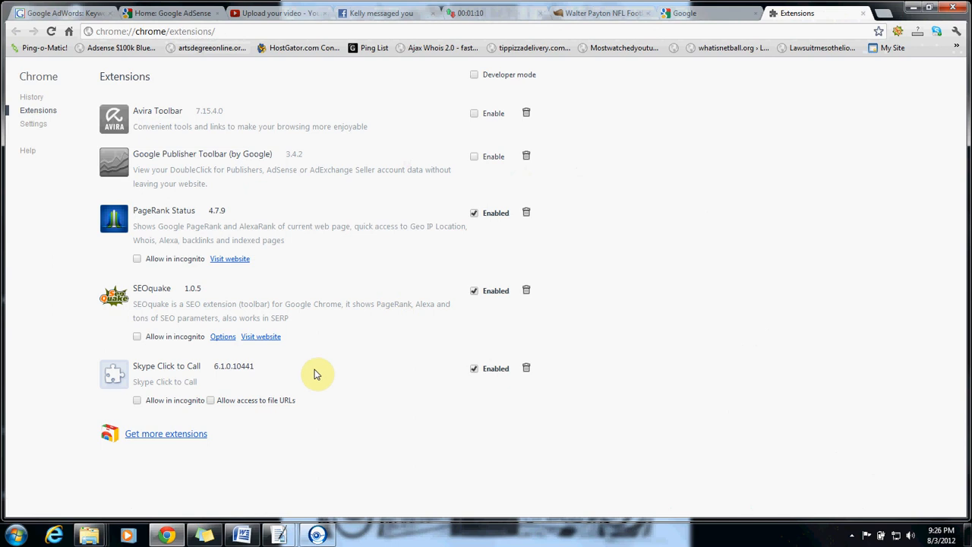
{"action": "mouse_move", "coordinate": [422, 404]}
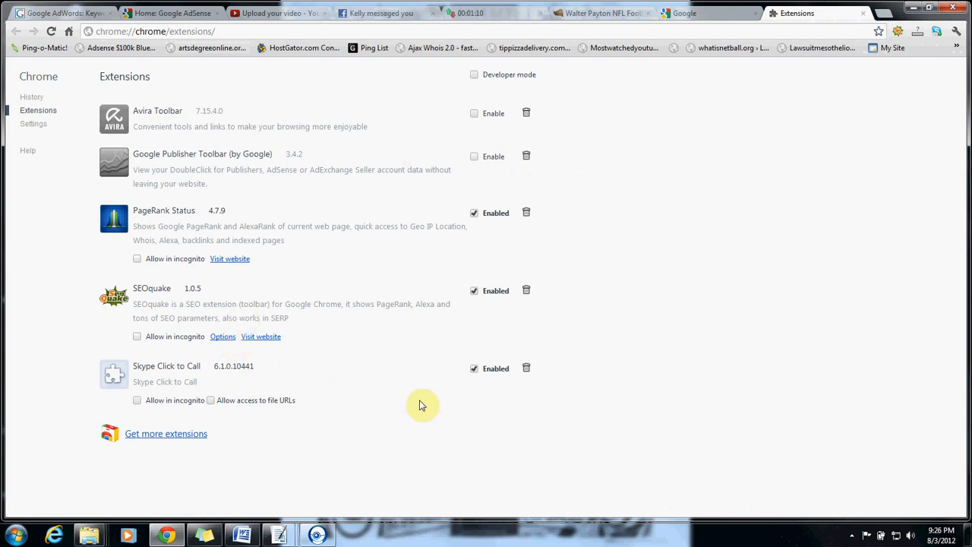
{"action": "mouse_move", "coordinate": [525, 369]}
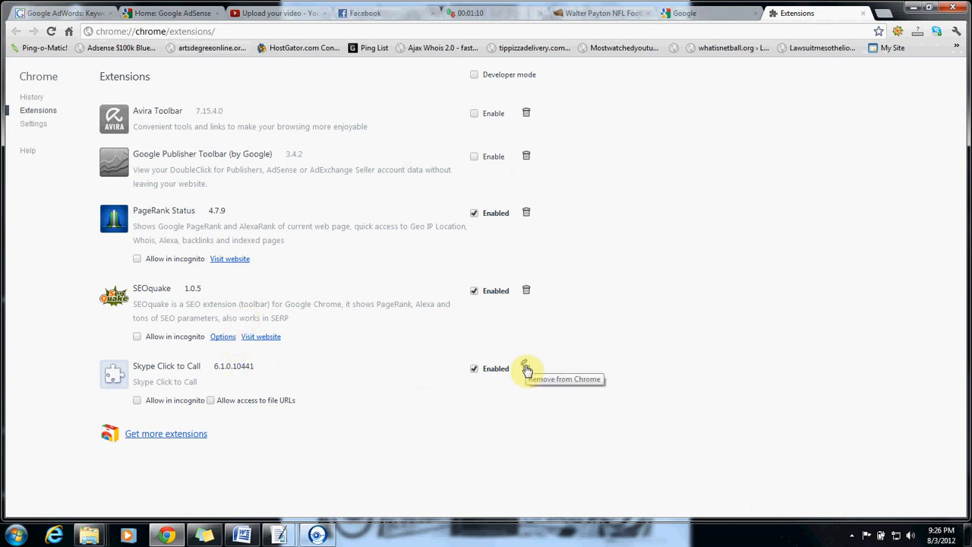
{"action": "mouse_move", "coordinate": [477, 369]}
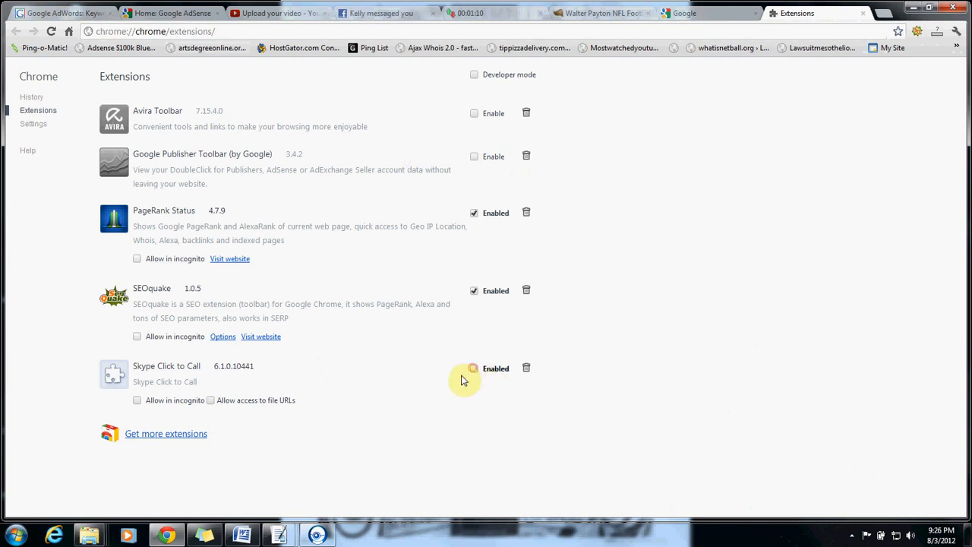
- Uncheck Enabled for Skype Click to Call, leaving PageRank Status and SEOquake on
{"action": "left_click", "coordinate": [473, 369]}
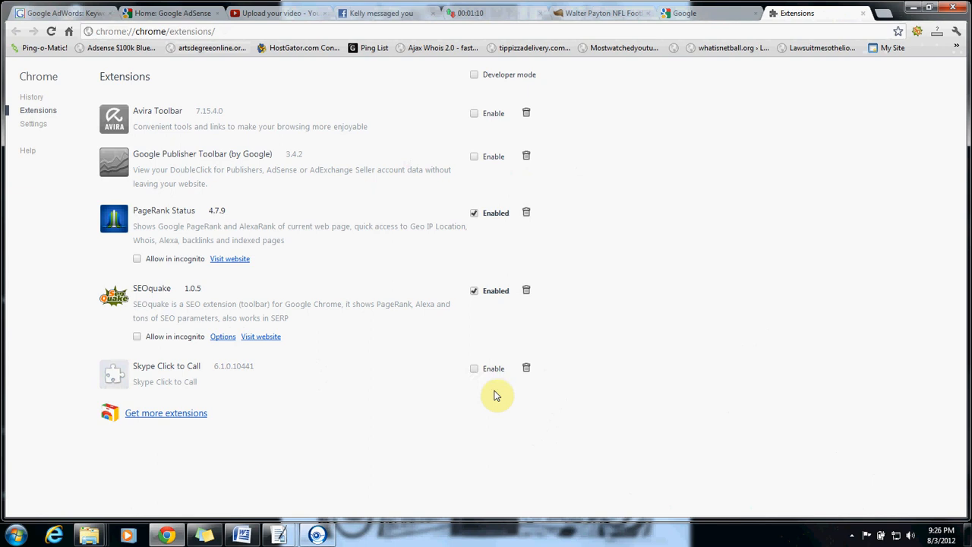
{"action": "mouse_move", "coordinate": [530, 366]}
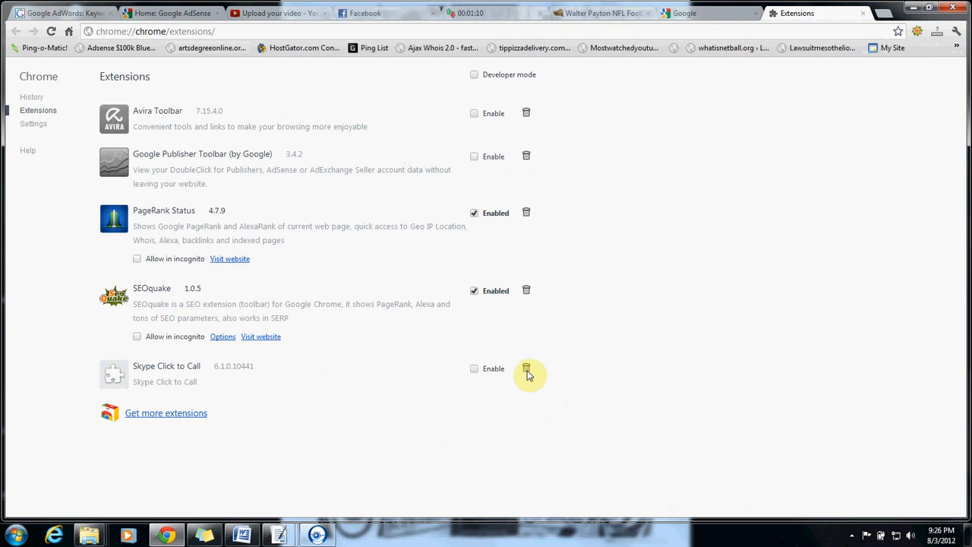
- Delete Skype Click to Call with the trash icon and confirm Remove
{"action": "left_click", "coordinate": [526, 369]}
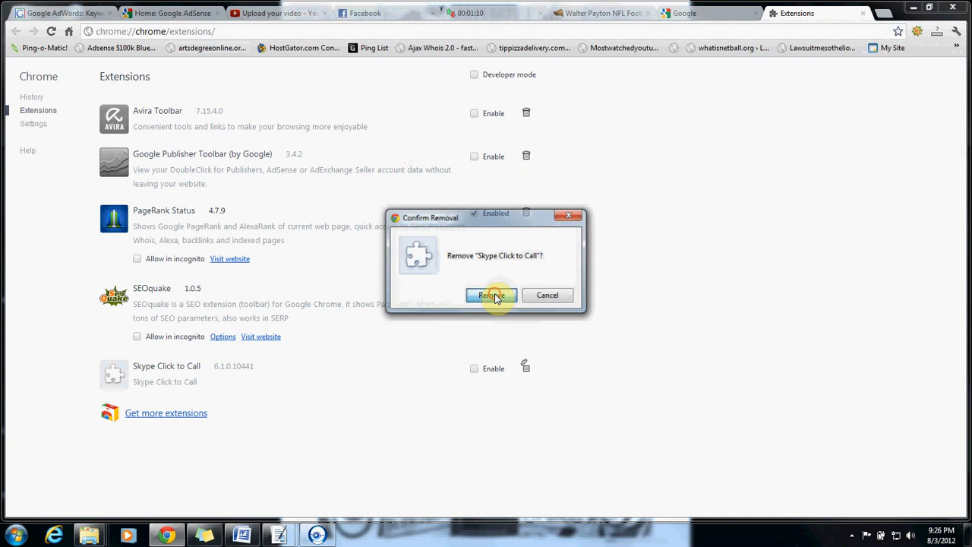
{"action": "left_click", "coordinate": [490, 295]}
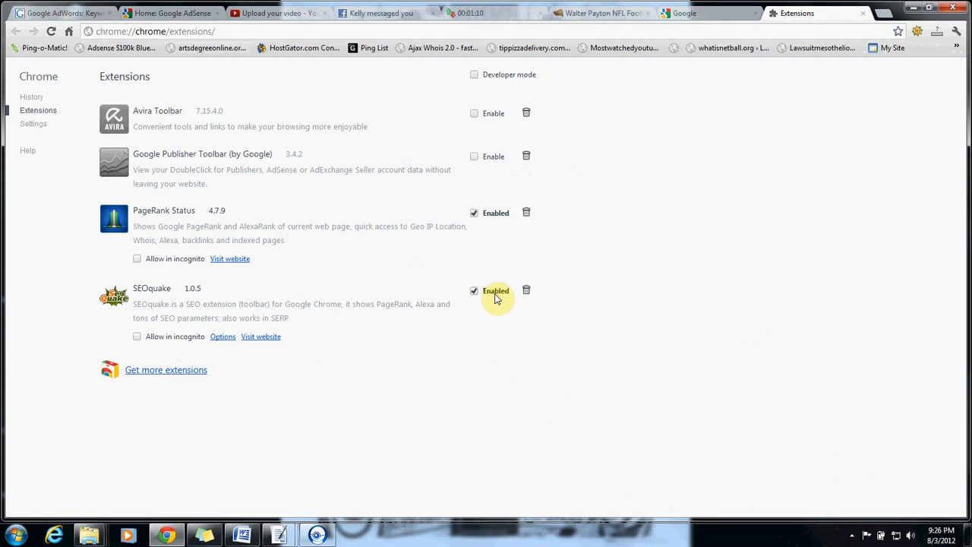
{"action": "mouse_move", "coordinate": [371, 194]}
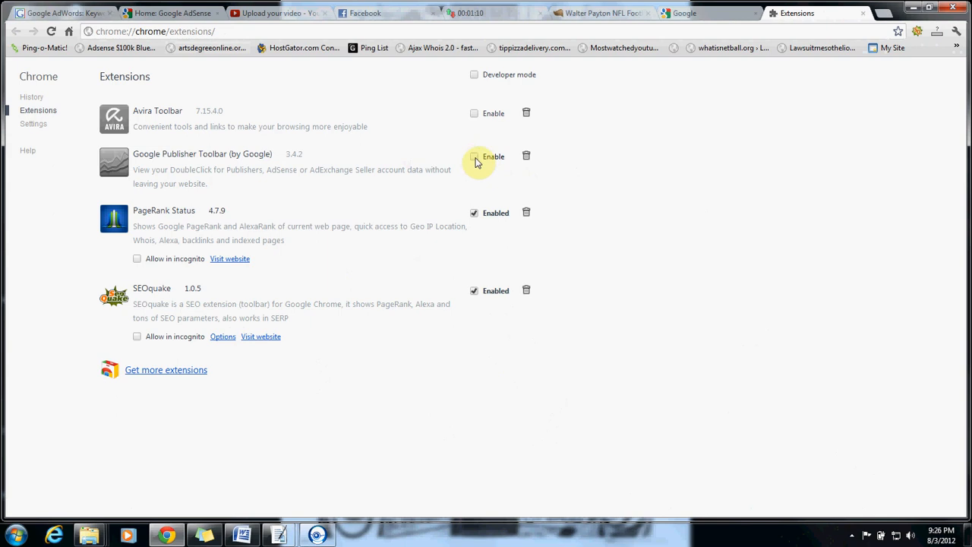
{"action": "left_click", "coordinate": [473, 156]}
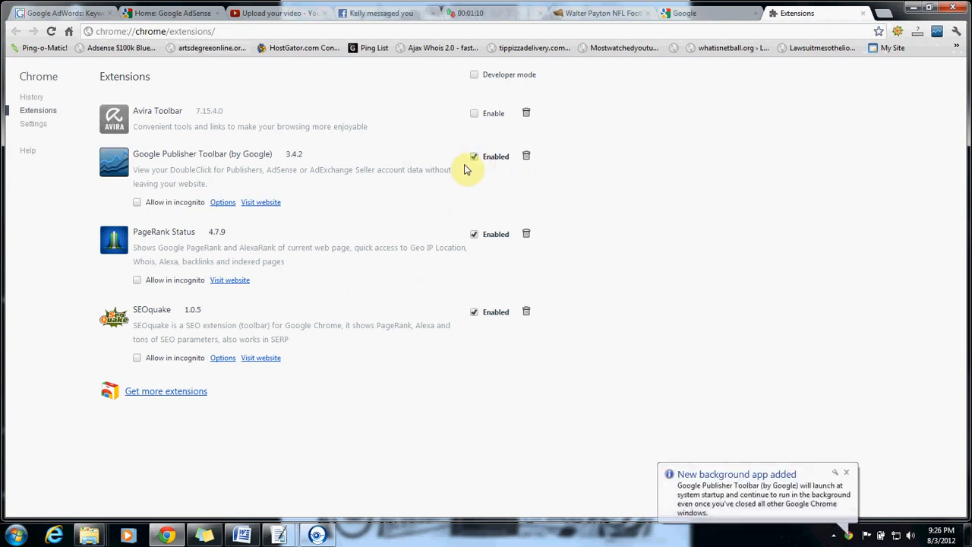
{"action": "left_click", "coordinate": [474, 155]}
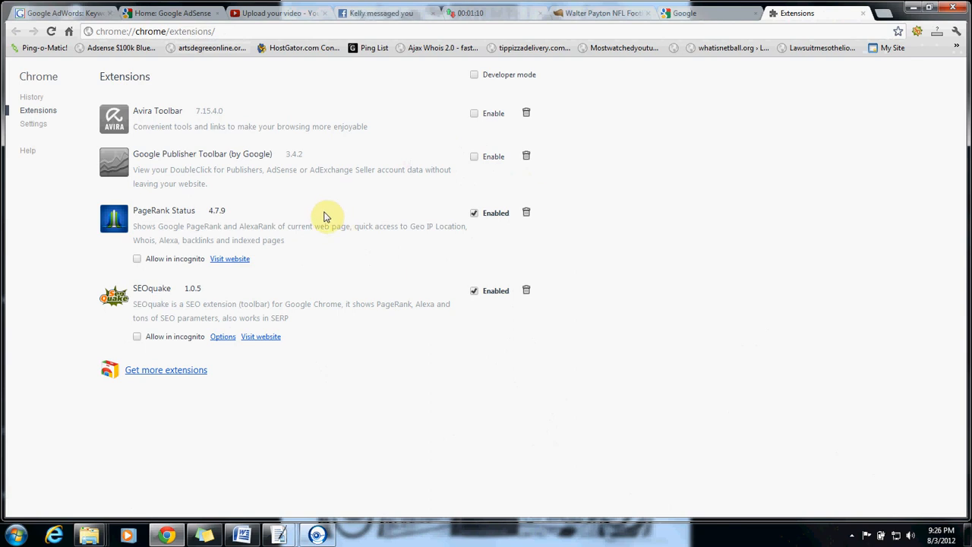
{"action": "mouse_move", "coordinate": [863, 15]}
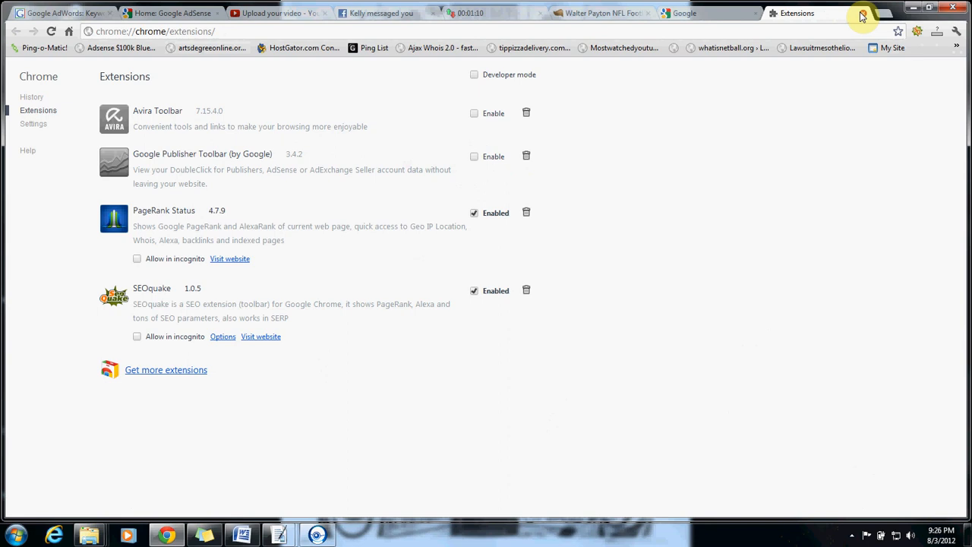